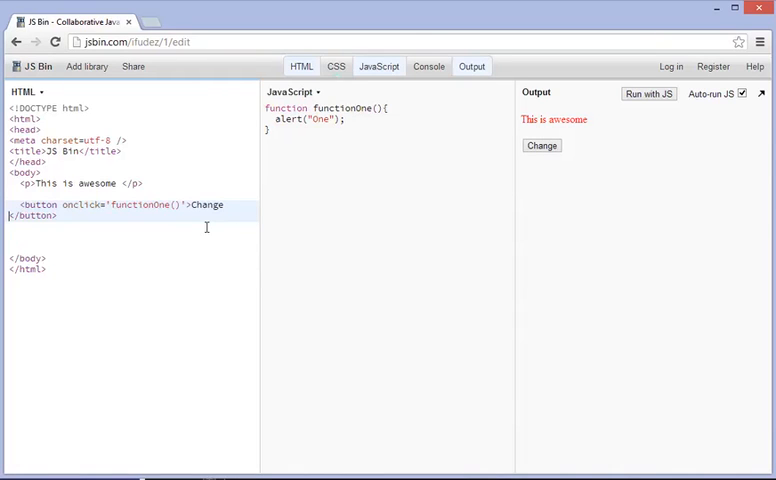
Label the button 'Change the text' and confirm it still raises the One alert.
text(the text)
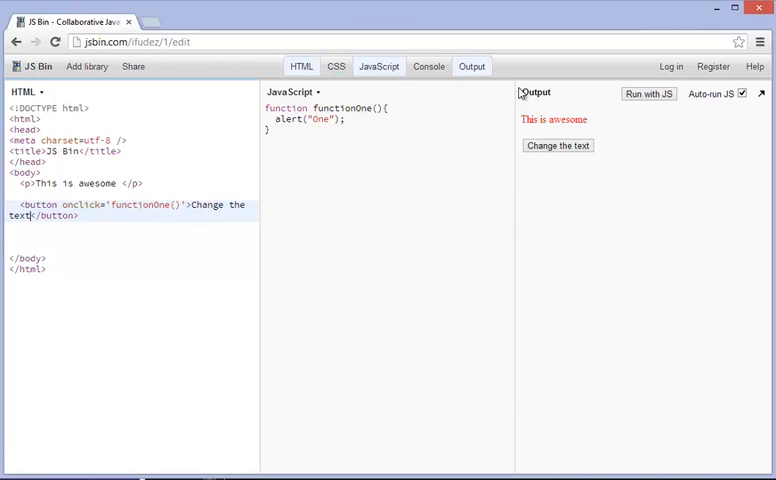
click(556, 144)
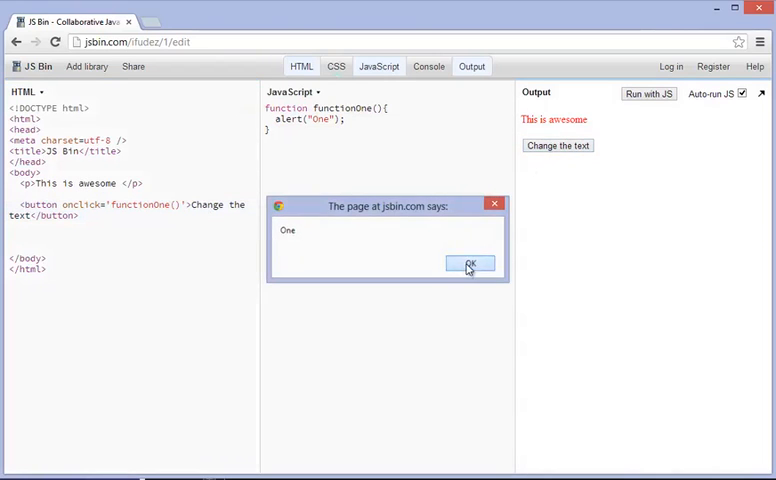
click(470, 264)
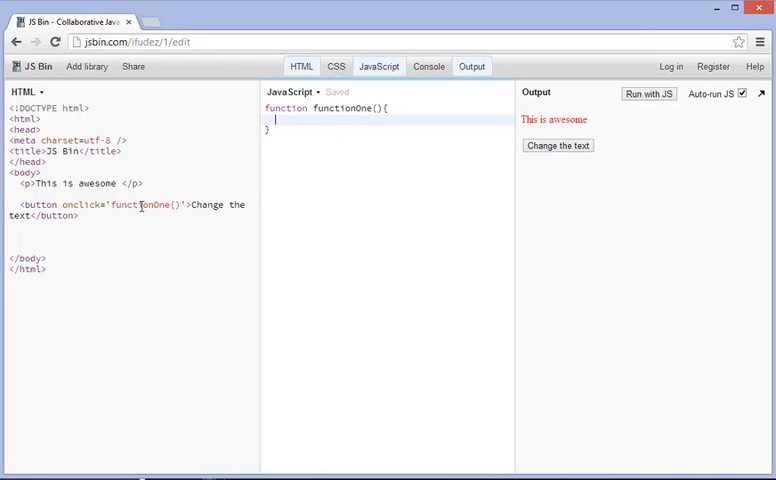
Rename the button's onclick handler from functionOne to changeTheText.
double_click(144, 204)
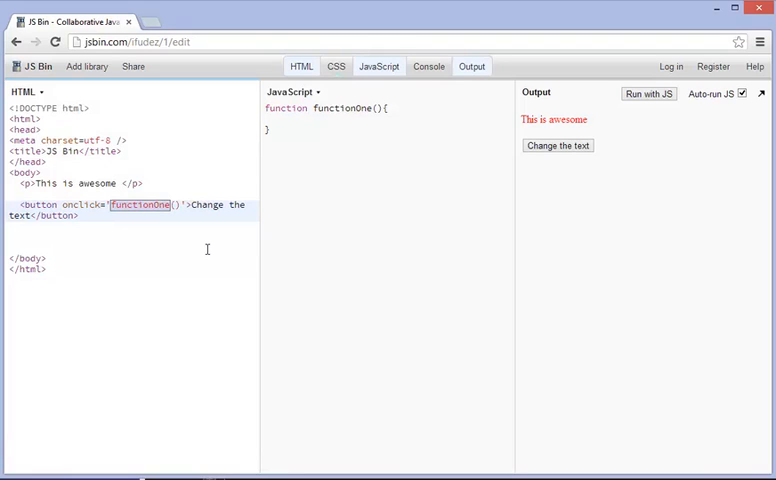
text(my)
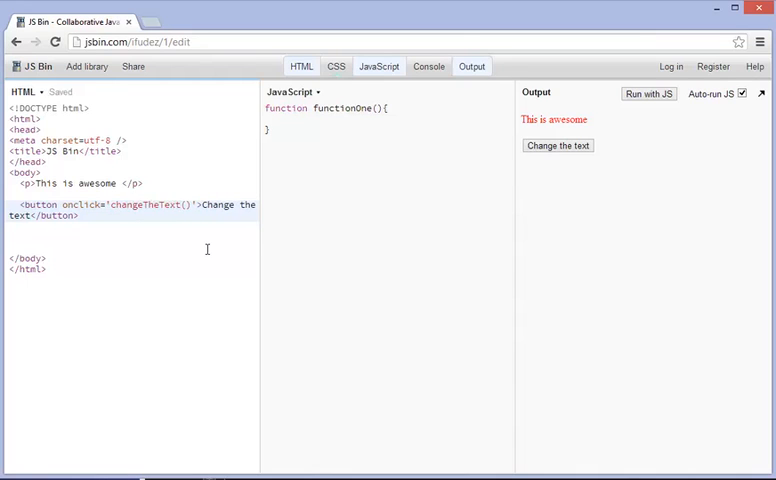
double_click(148, 204)
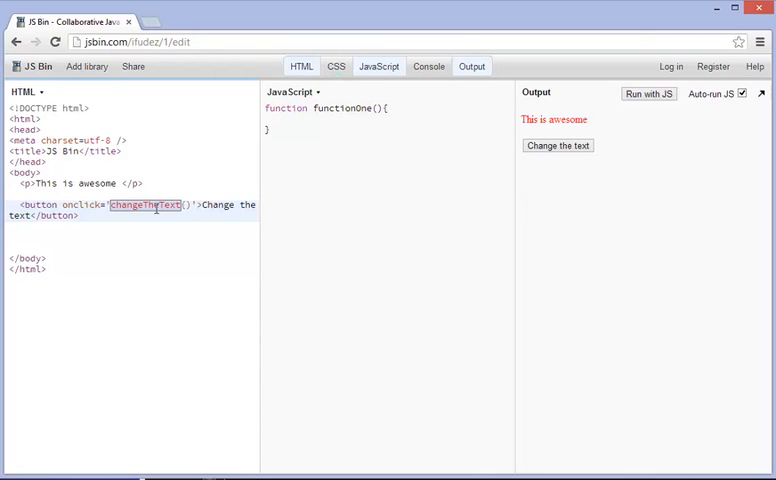
text(changeTheText)
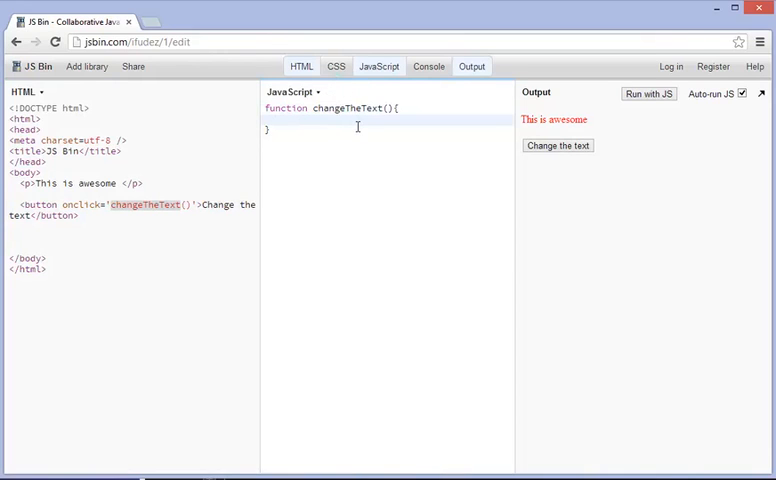
mouse_move(486, 190)
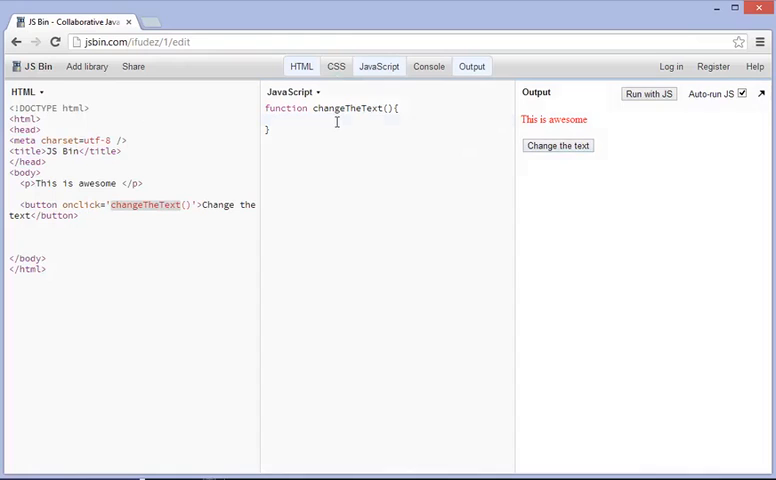
Write an alert("pop"); statement in the JavaScript function body.
text(alert)
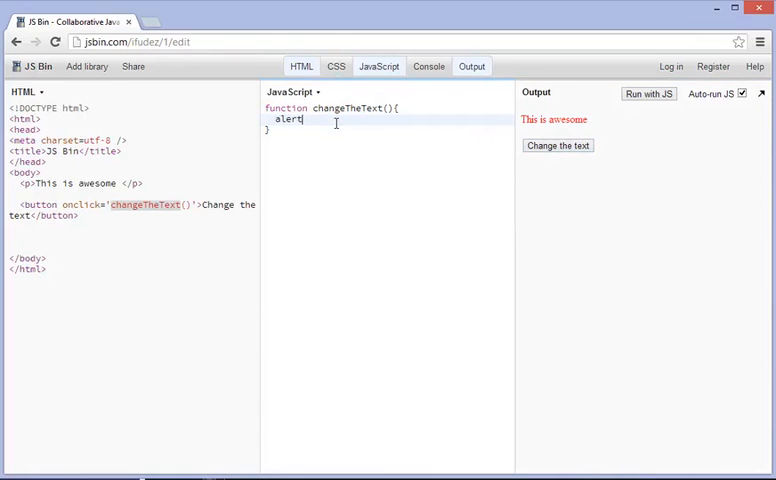
text(("pop"))
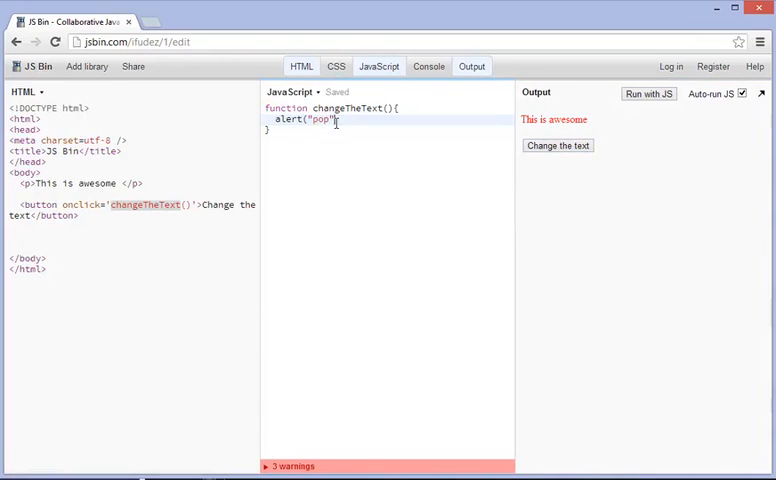
text(;)
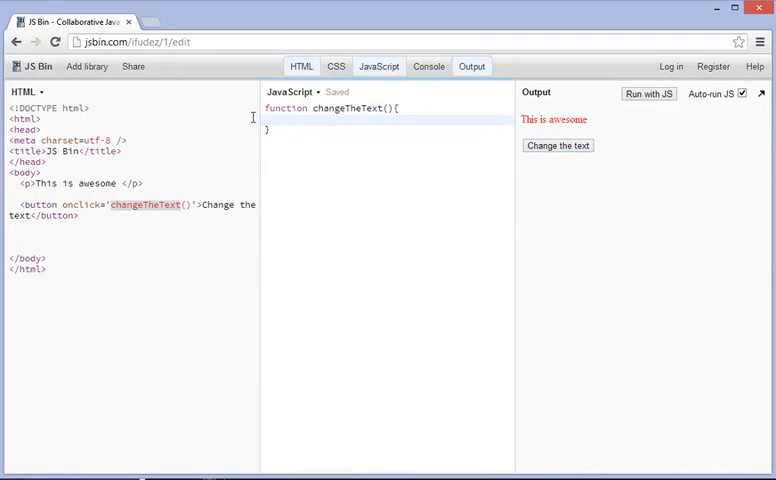
Write the comment //Change the paragraph text inside the changeTheText function.
click(270, 118)
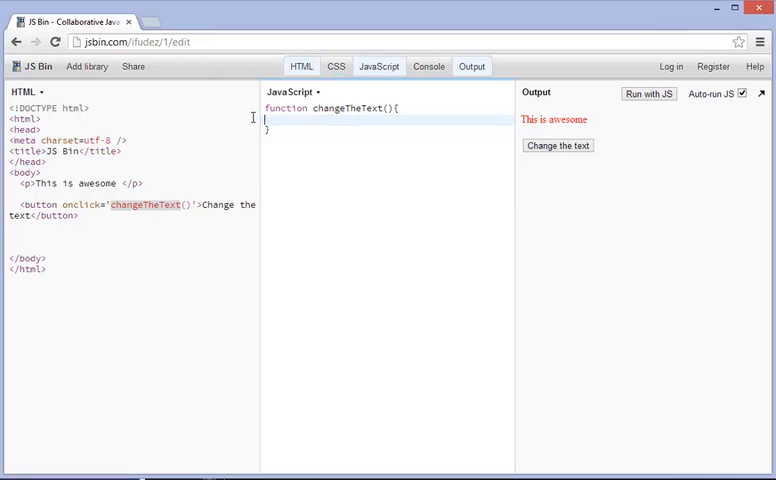
mouse_move(264, 152)
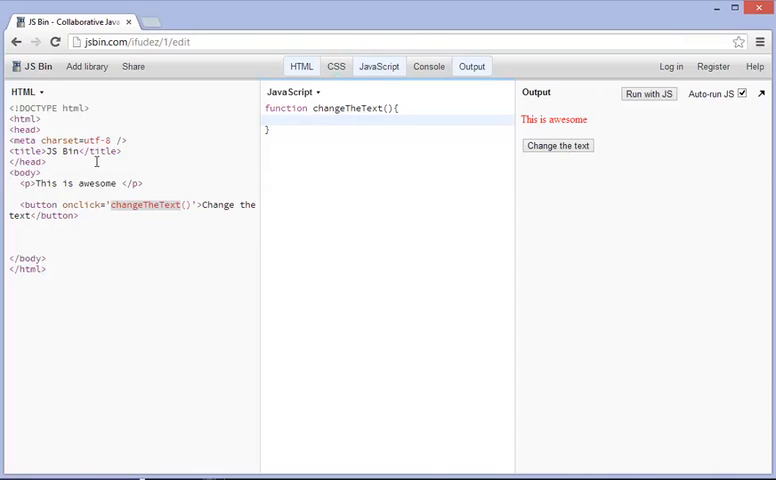
text(//)
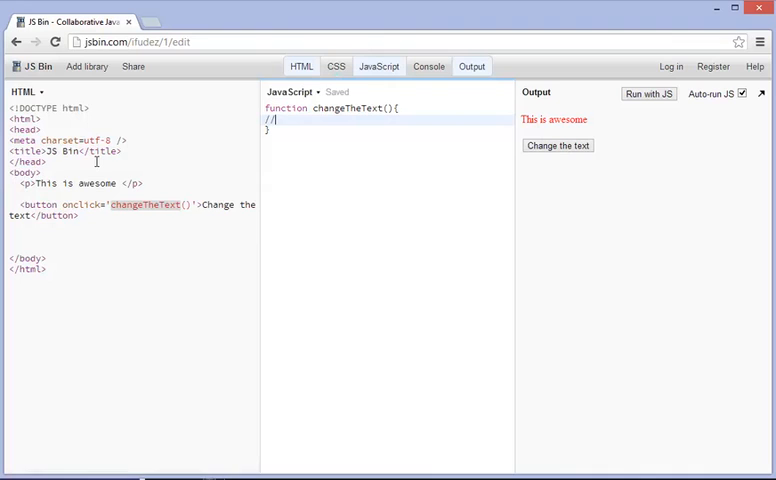
text(C)
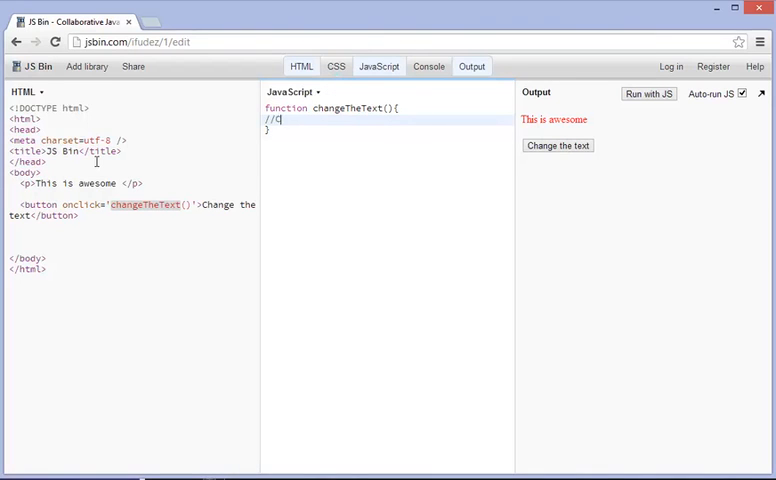
text(Change the par)
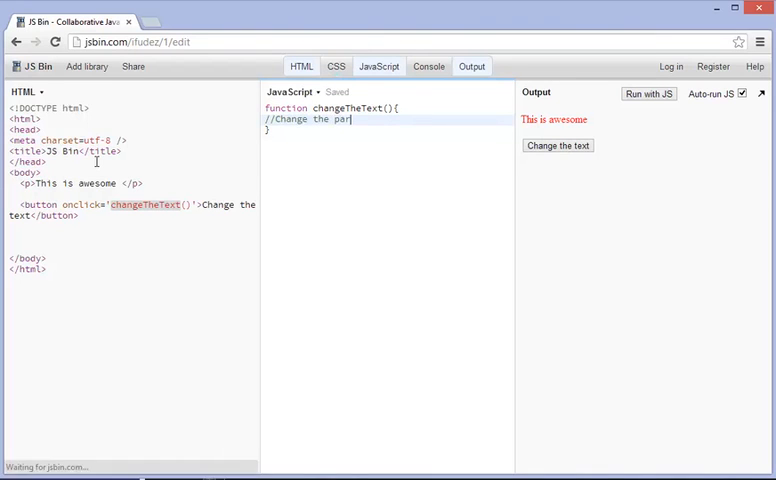
text(agraph)
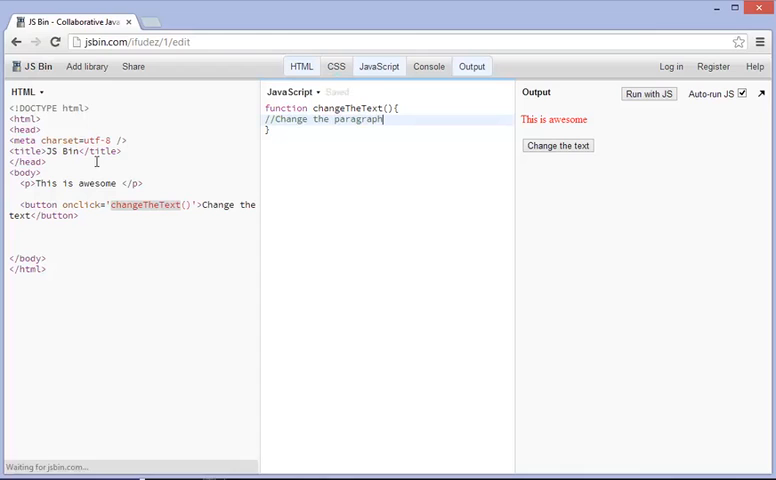
text(text)
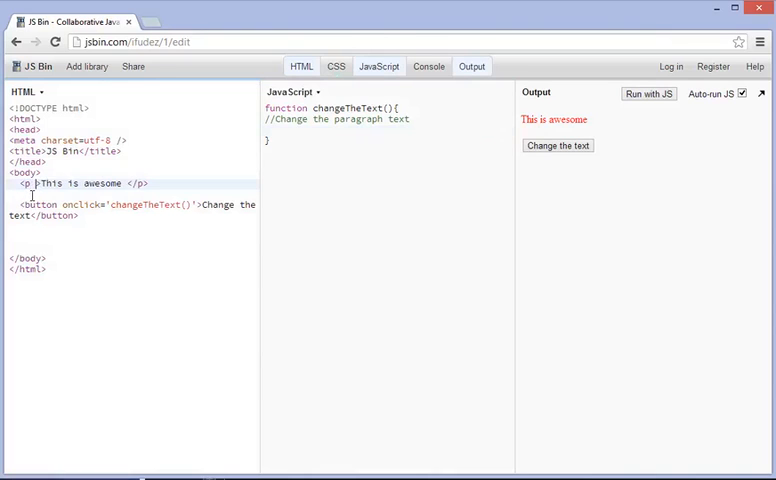
Give the HTML paragraph the id paragraphText for the function to target.
text(id=')
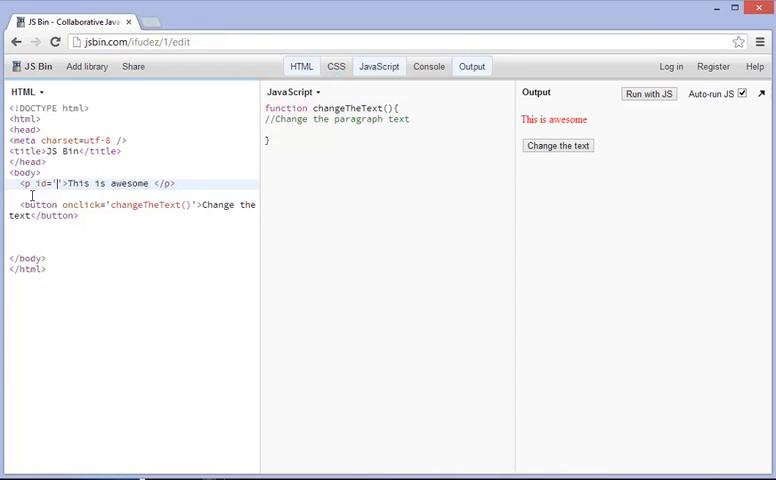
text(para)
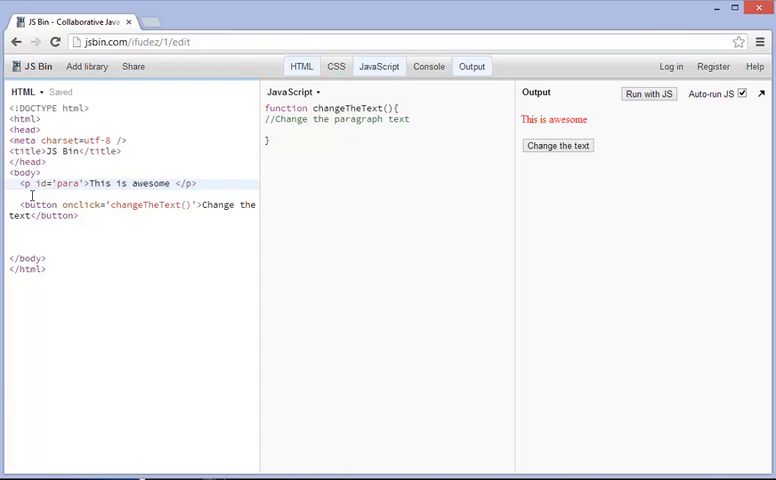
text(gra)
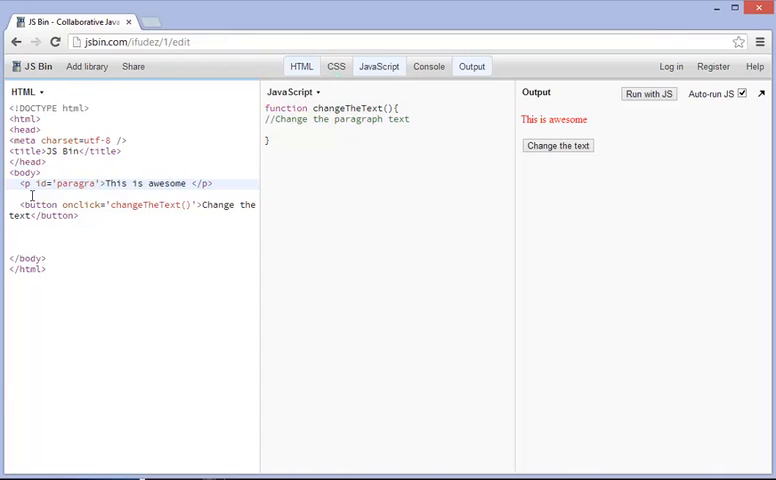
text(phText)
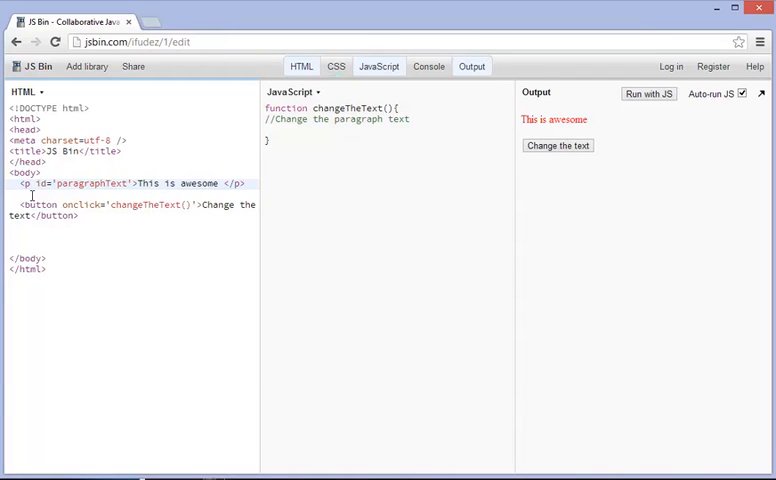
Add document.getElementById('paragraphText') inside the changeTheText function.
click(128, 184)
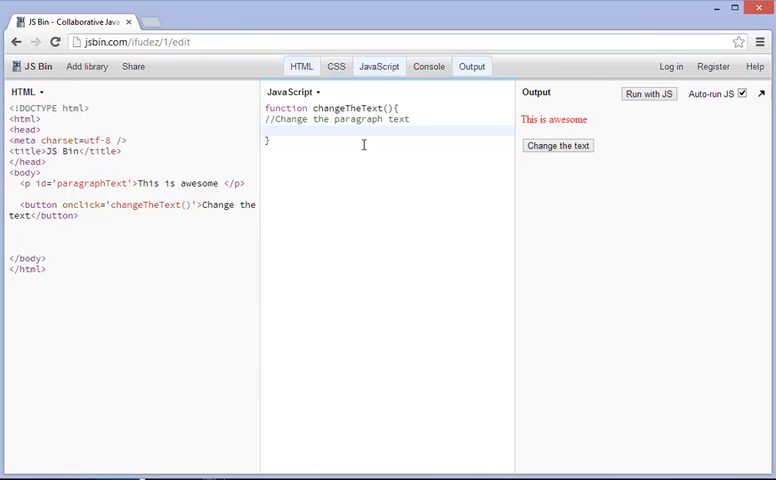
text(doc)
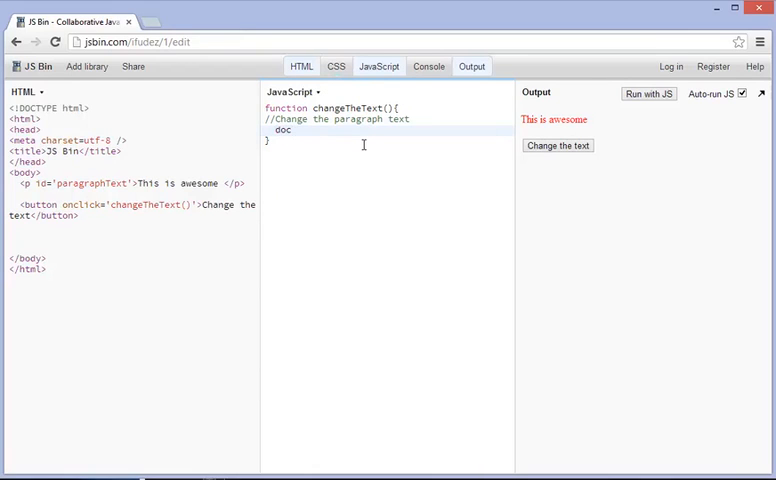
text(ument)
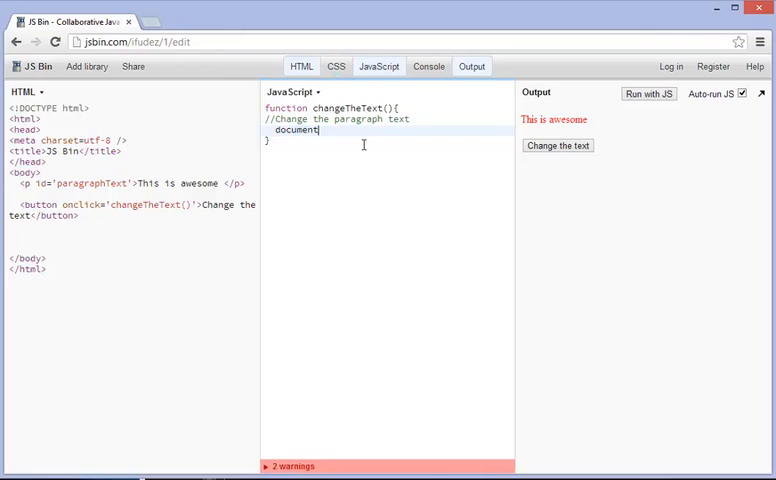
text(.getElementBy)
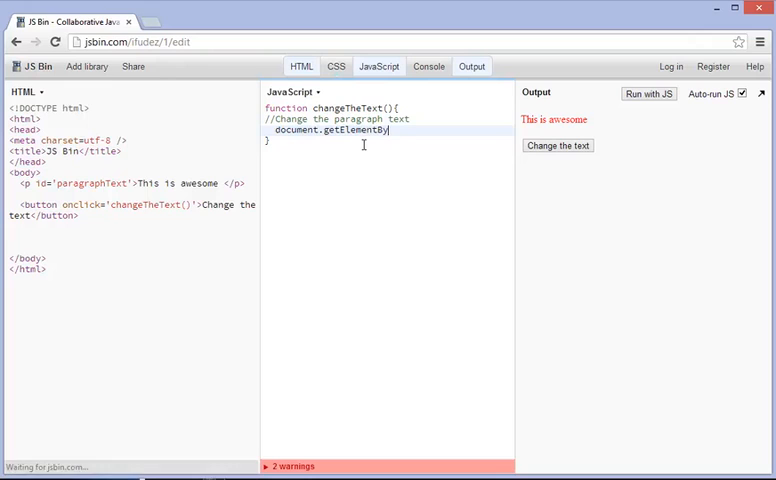
text(Id)
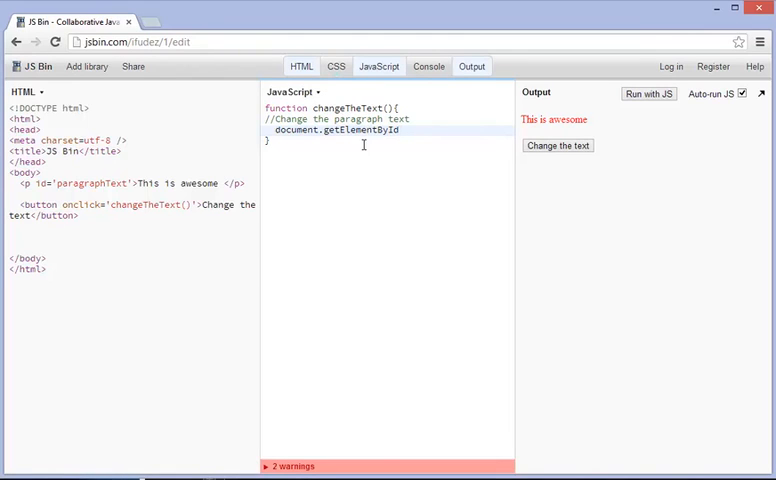
text(())
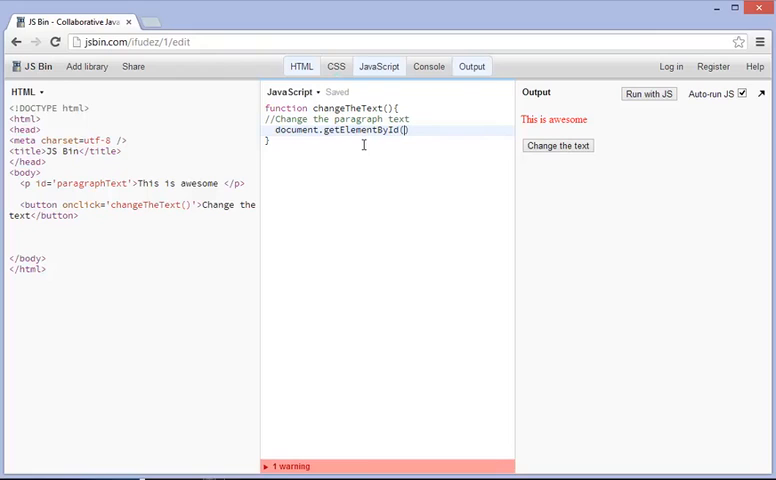
text('')
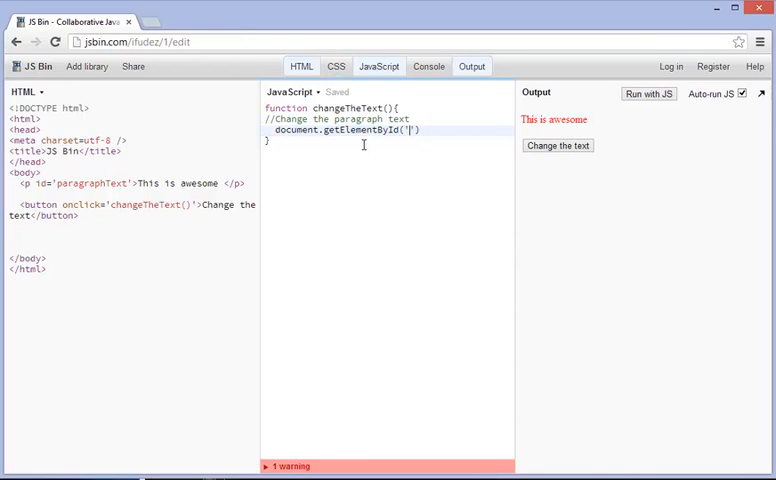
text(paragraphText)
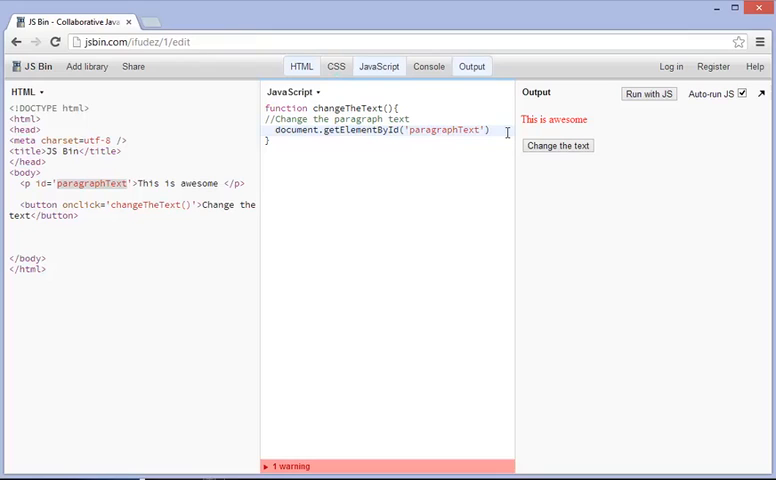
Append .innerHTML = 'We changed the text'; to the getElementById call.
text(.)
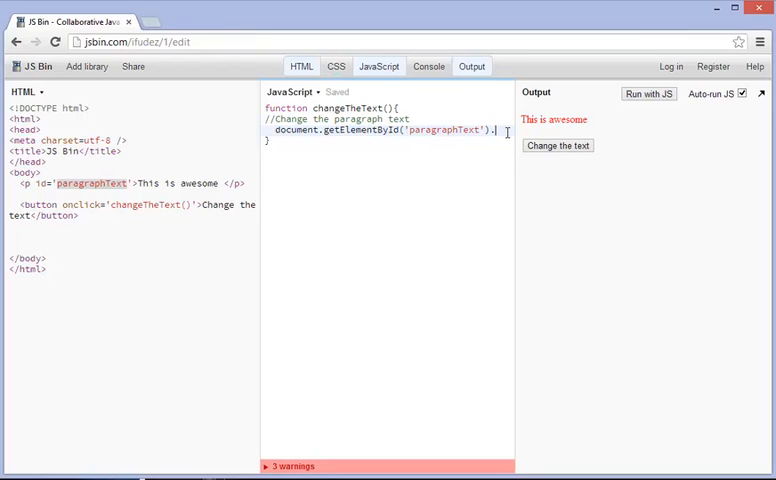
text(inner)
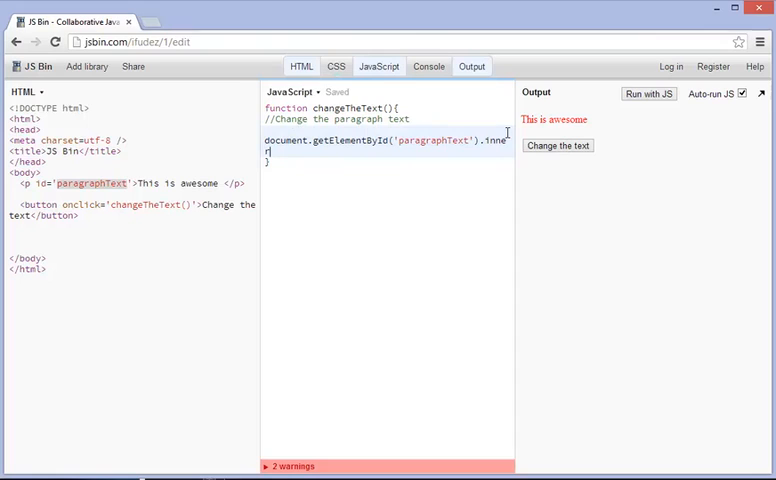
text(rHTML)
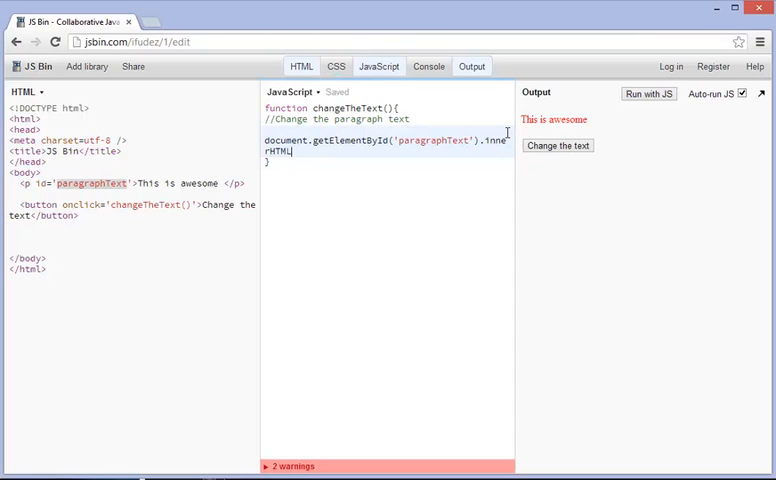
text(=)
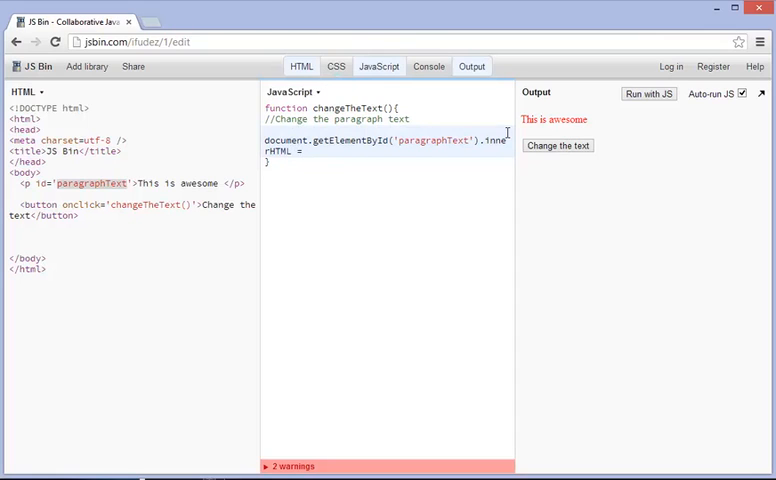
text(')
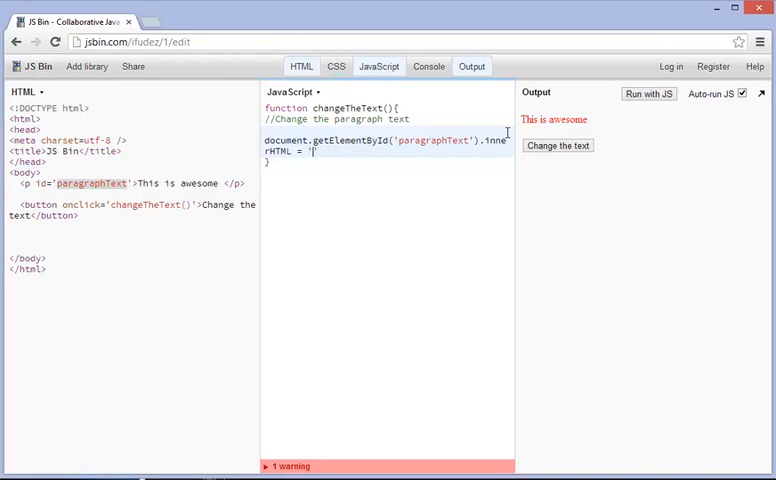
text(WE)
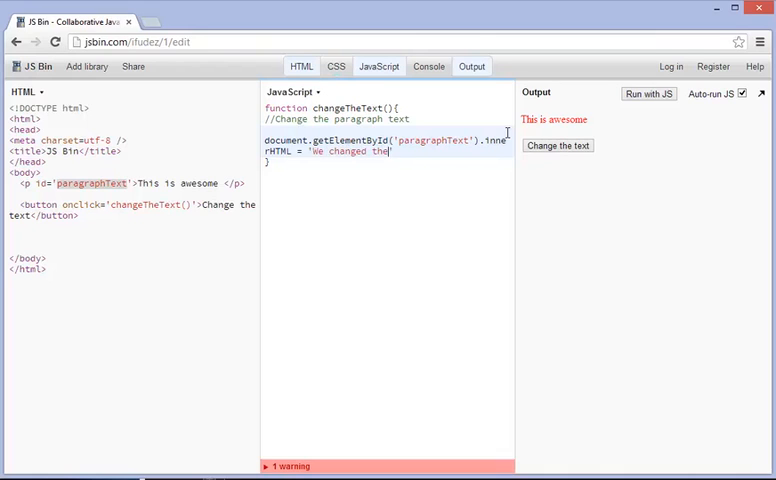
text(text';)
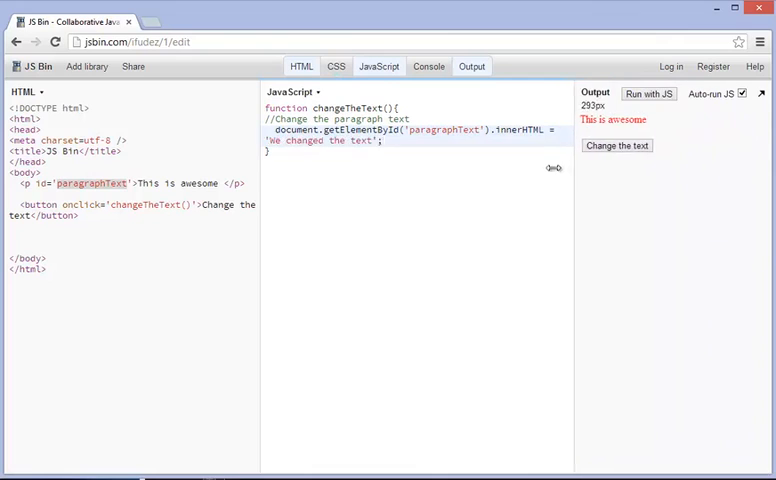
Run the script and use the button so the paragraph reads 'We changed the text'.
click(576, 144)
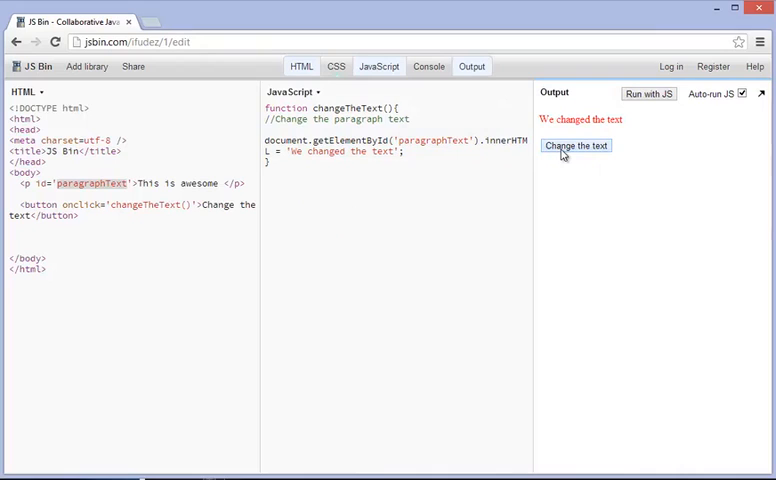
click(576, 144)
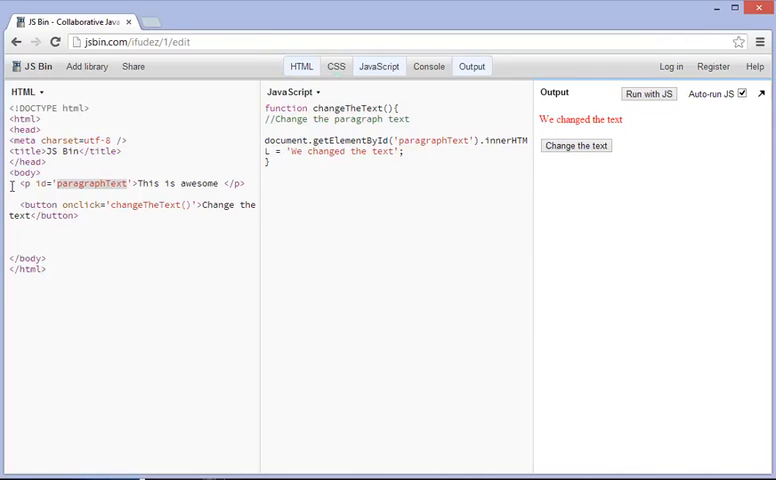
Duplicate the <p id='paragraphText'>This is awesome </p> line so only the first paragraph changes.
triple_click(120, 184)
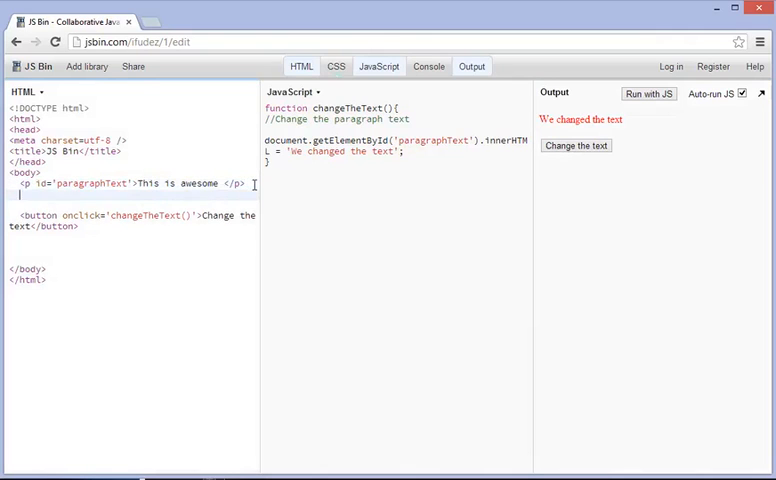
text(<p id='paragraphText'>This is awesome </p>)
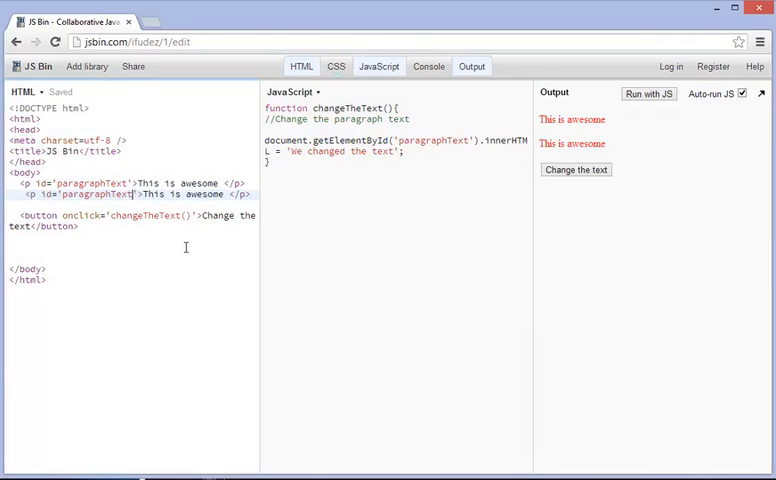
click(576, 168)
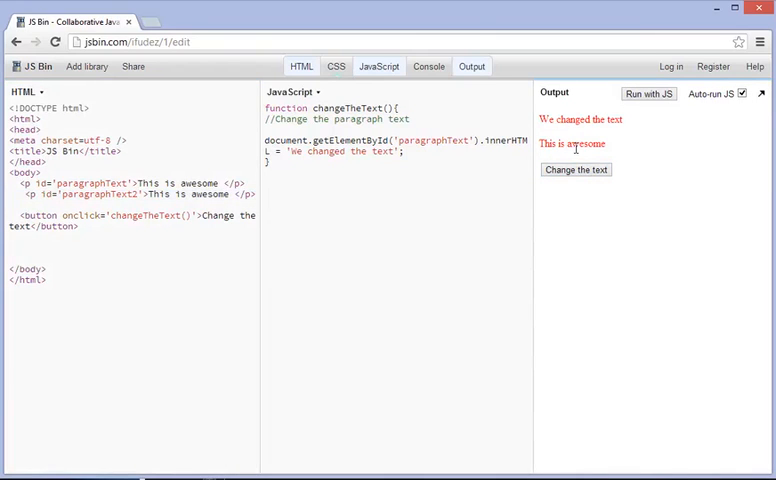
mouse_move(152, 110)
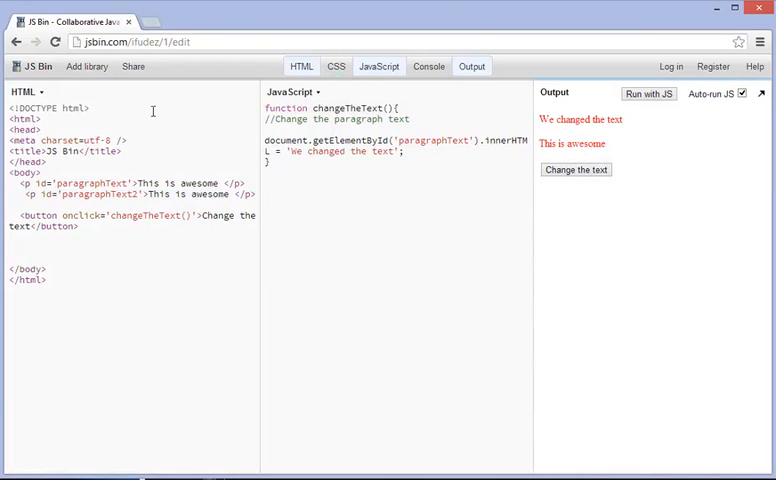